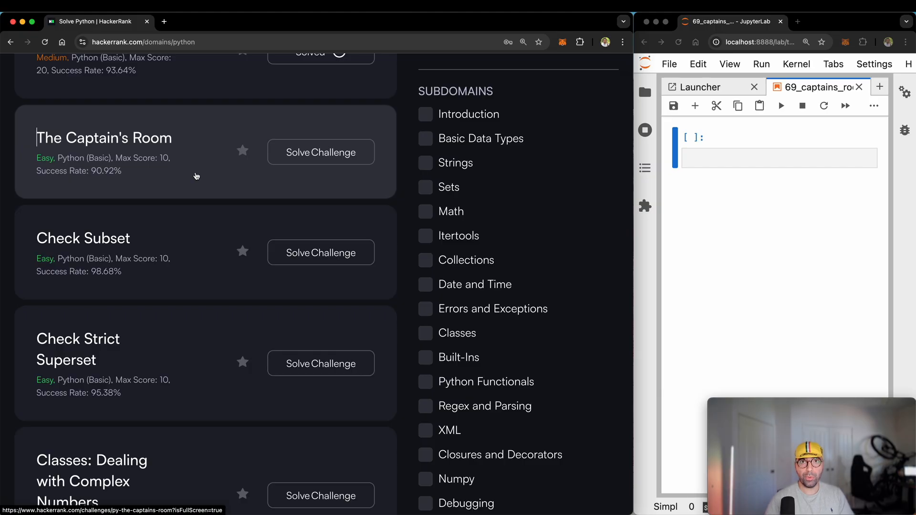
# Step: Start The Captain's Room challenge and highlight part of its problem statement
pyautogui.click(321, 152)
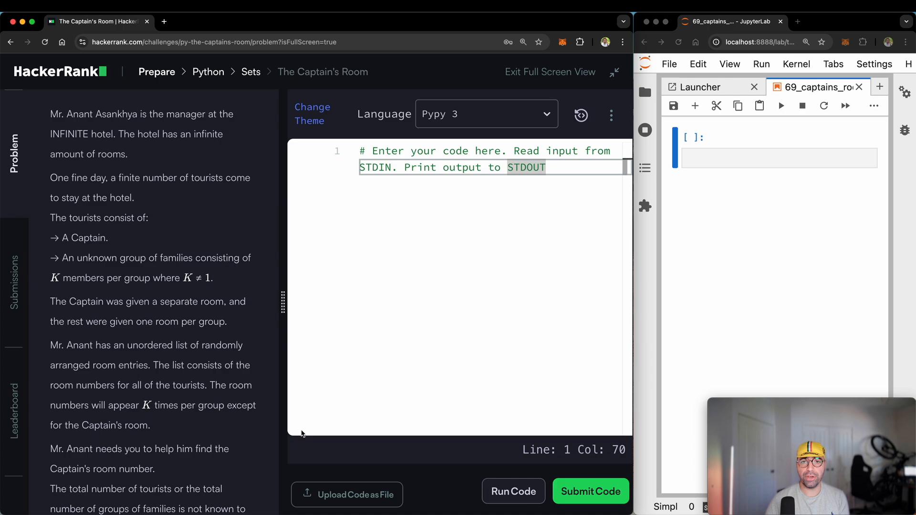
pyautogui.moveTo(285, 350)
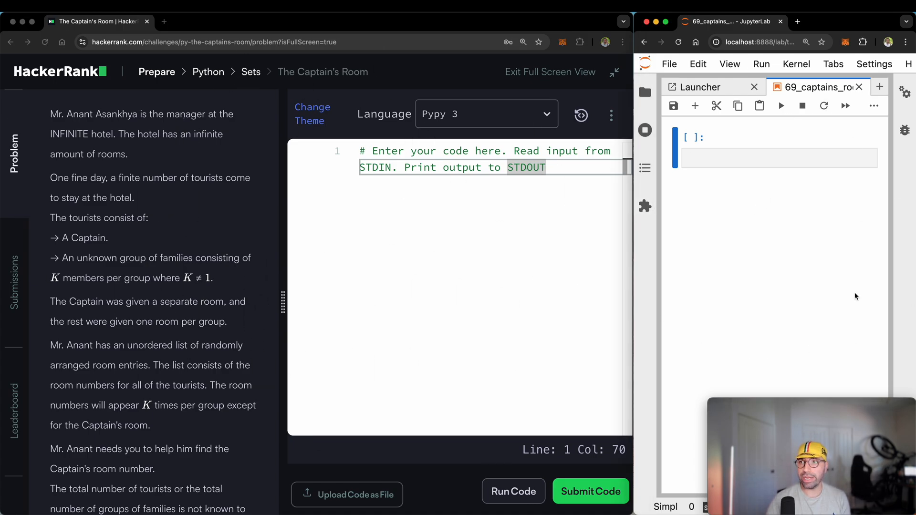
pyautogui.moveTo(817, 283)
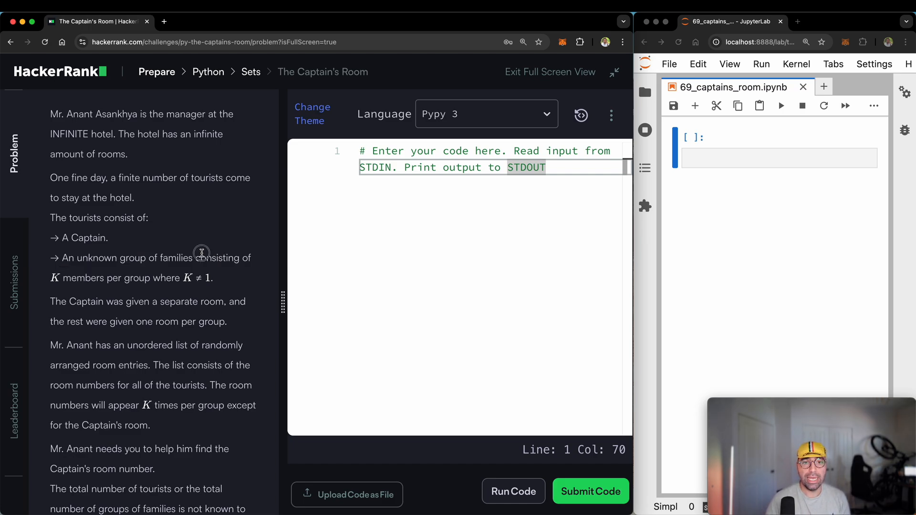
pyautogui.moveTo(201, 252); pyautogui.dragTo(141, 278)
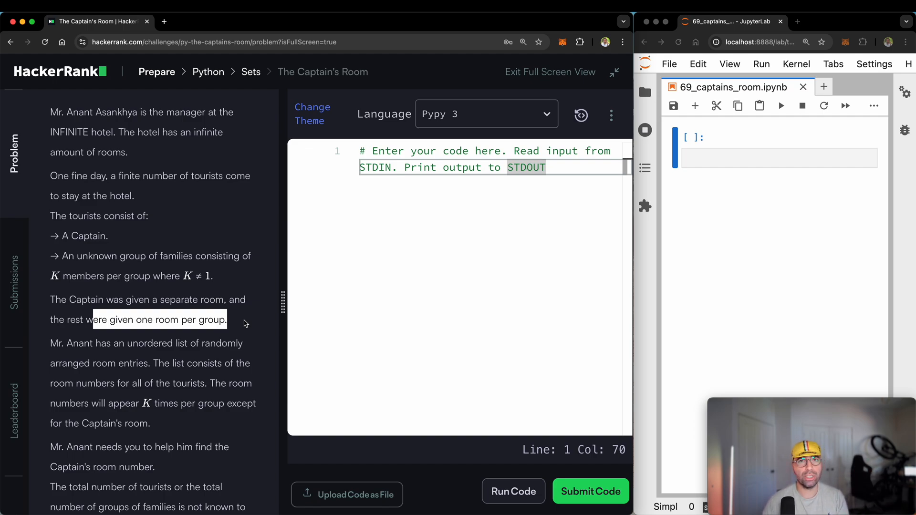
pyautogui.scroll(-3)
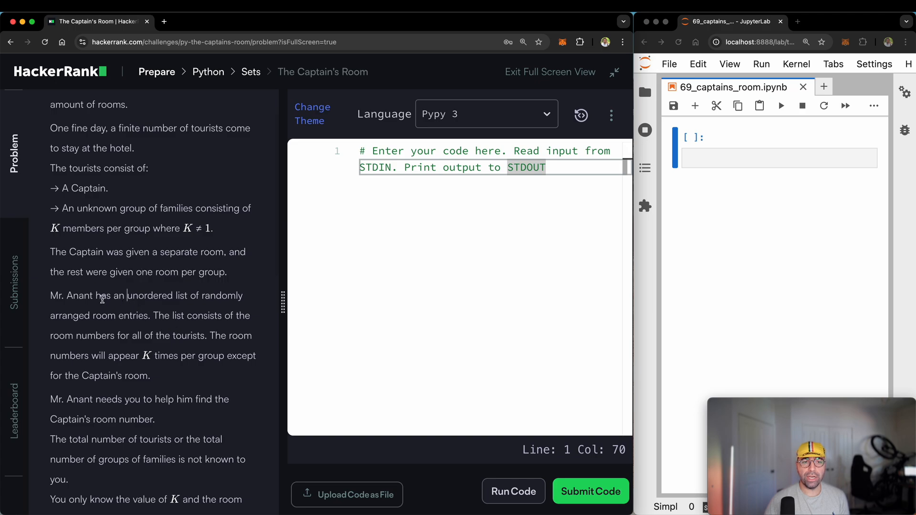
pyautogui.moveTo(96, 295); pyautogui.dragTo(241, 294)
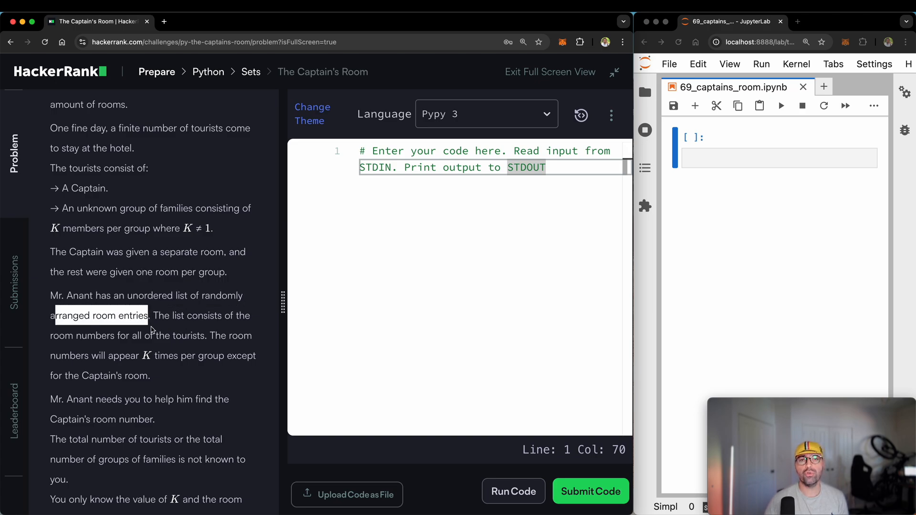
pyautogui.scroll(-3)
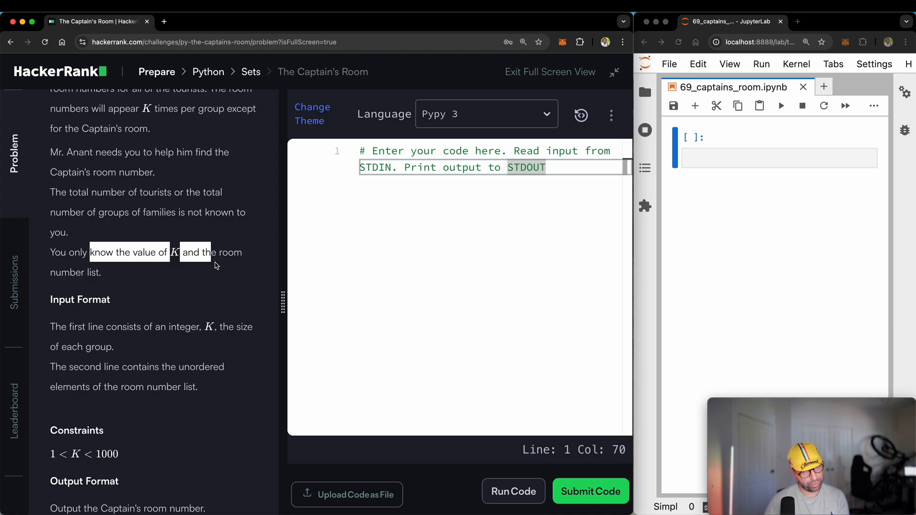
pyautogui.scroll(-3)
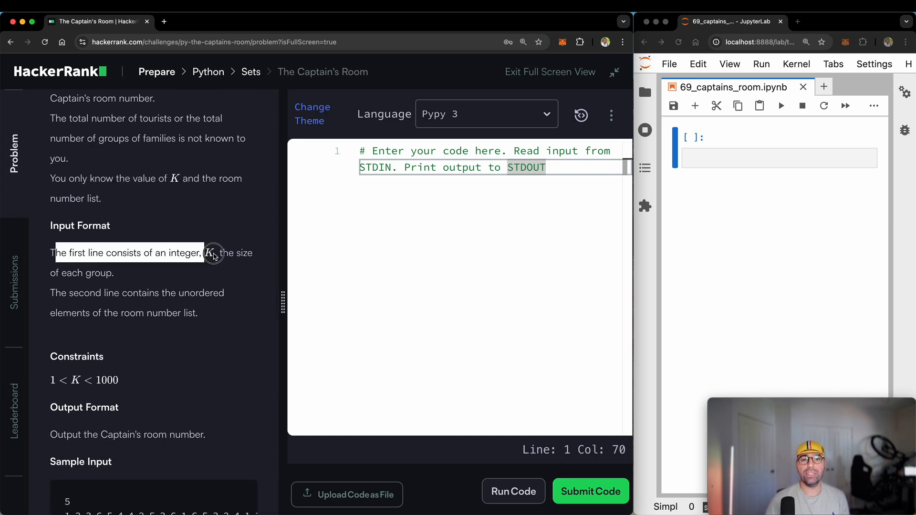
pyautogui.scroll(-3)
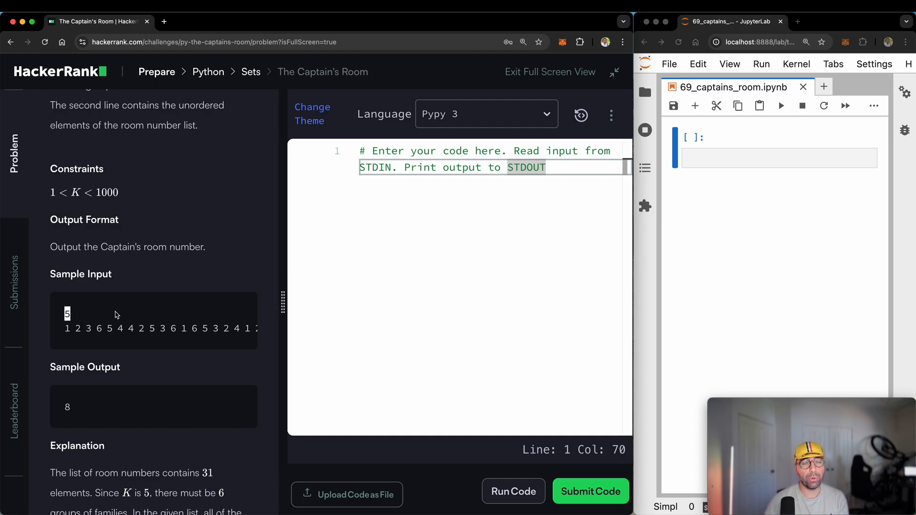
pyautogui.moveTo(134, 311)
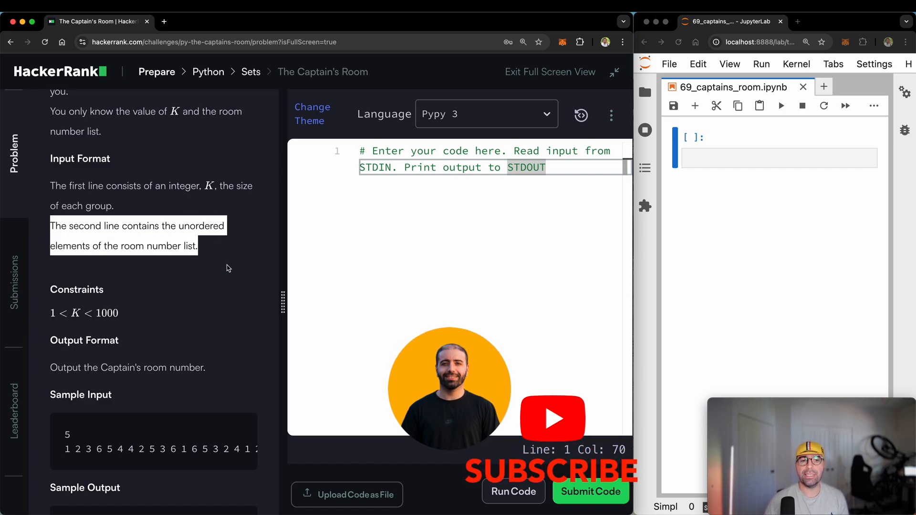
pyautogui.scroll(-3)
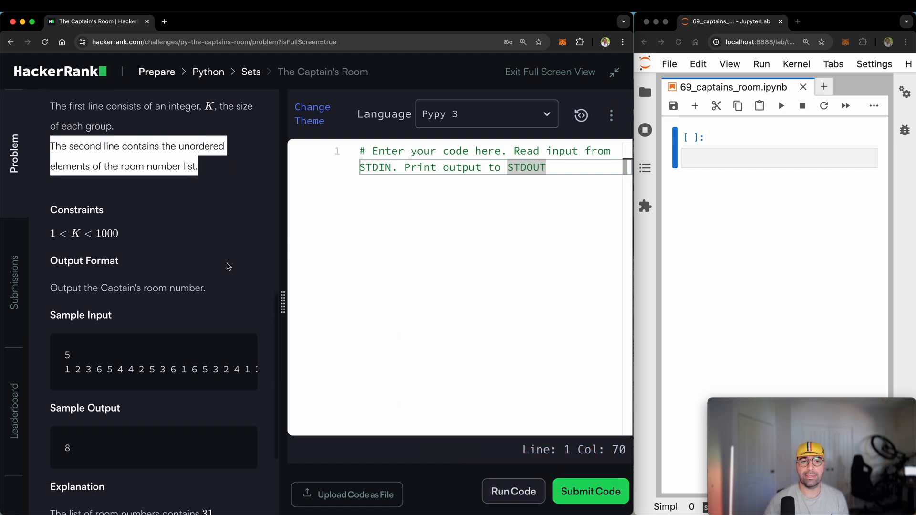
pyautogui.scroll(-3)
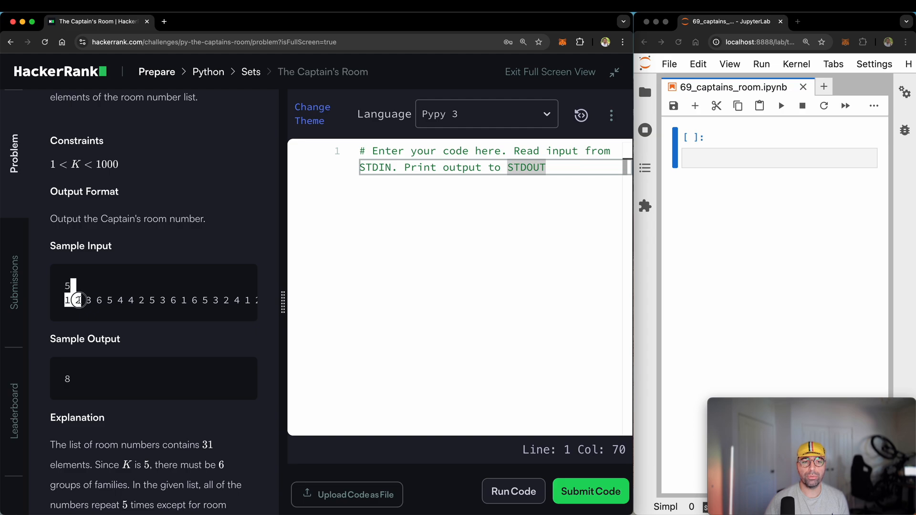
pyautogui.moveTo(115, 300)
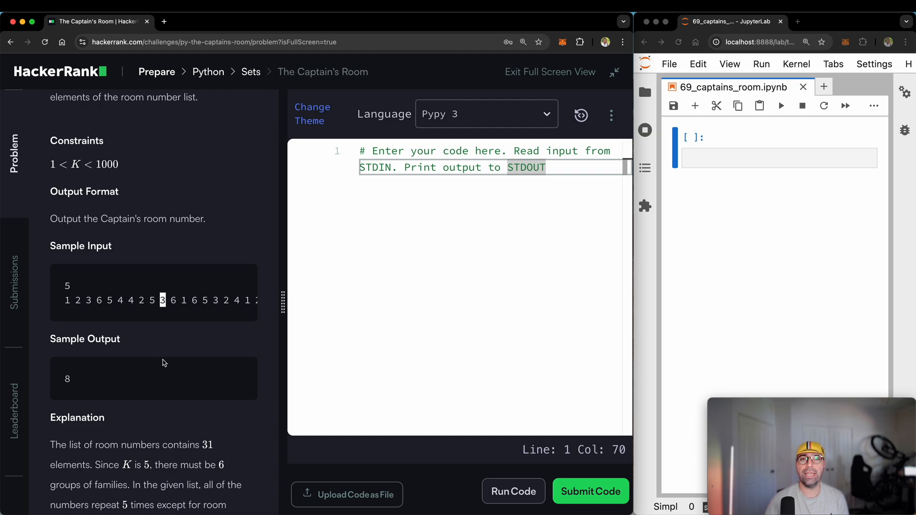
pyautogui.moveTo(160, 350)
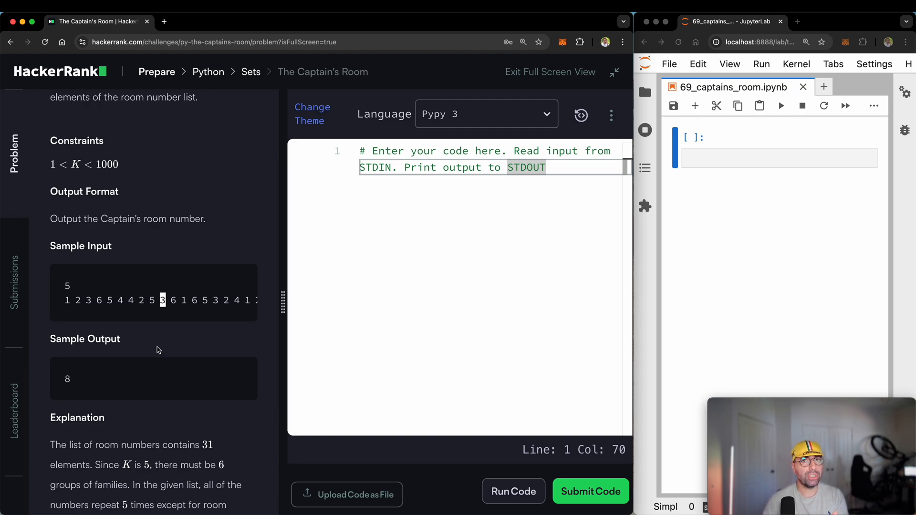
pyautogui.moveTo(153, 314)
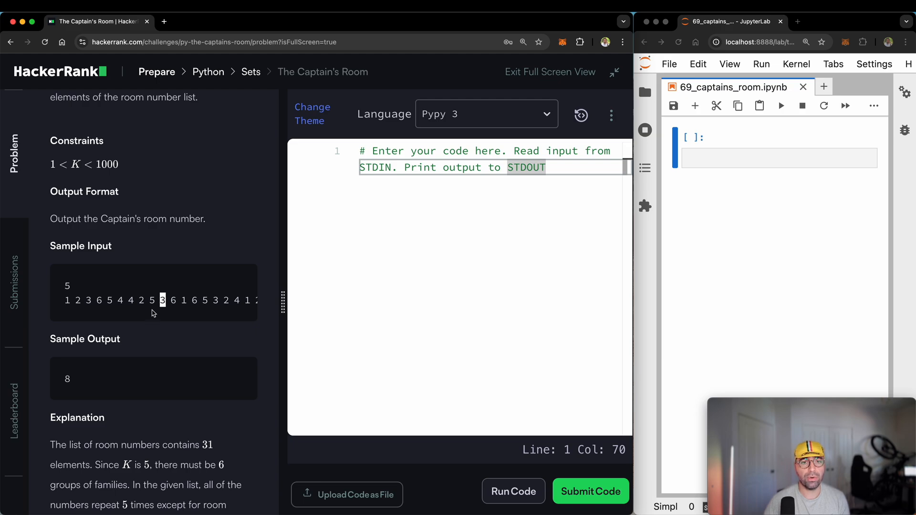
pyautogui.moveTo(162, 299); pyautogui.dragTo(203, 300)
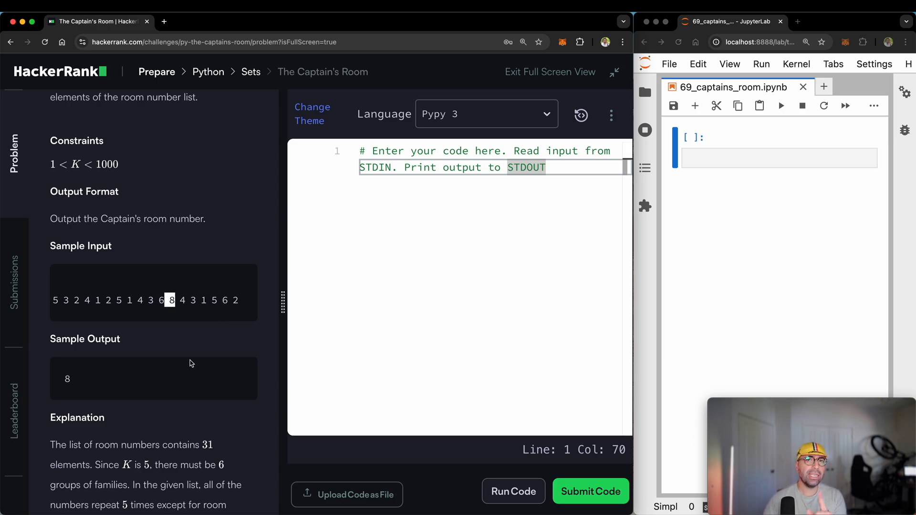
pyautogui.moveTo(142, 300)
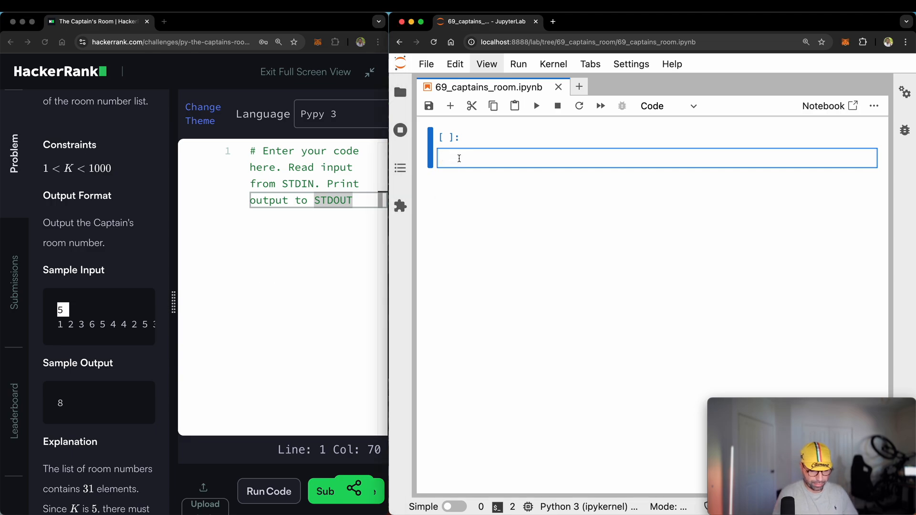
# Step: Write k = int(input()) in the first cell and run it, entering 5
pyautogui.write('k = input')
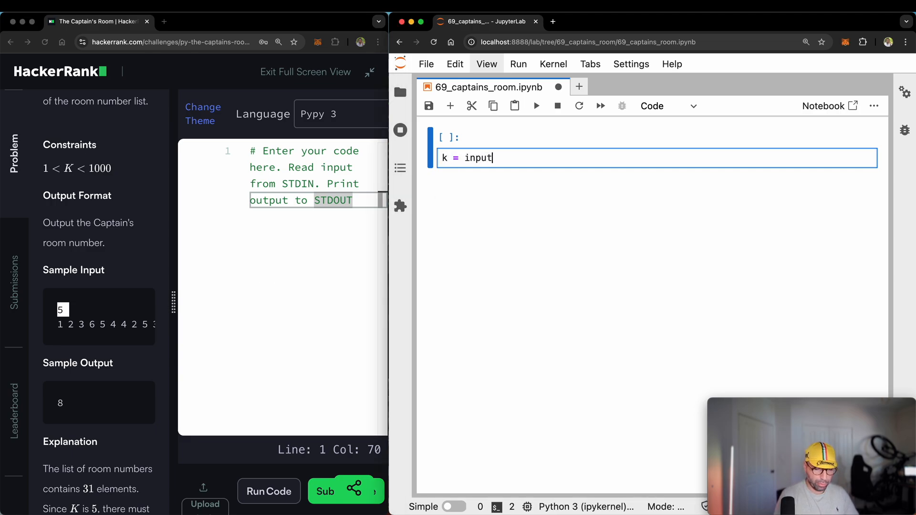
pyautogui.write('()')
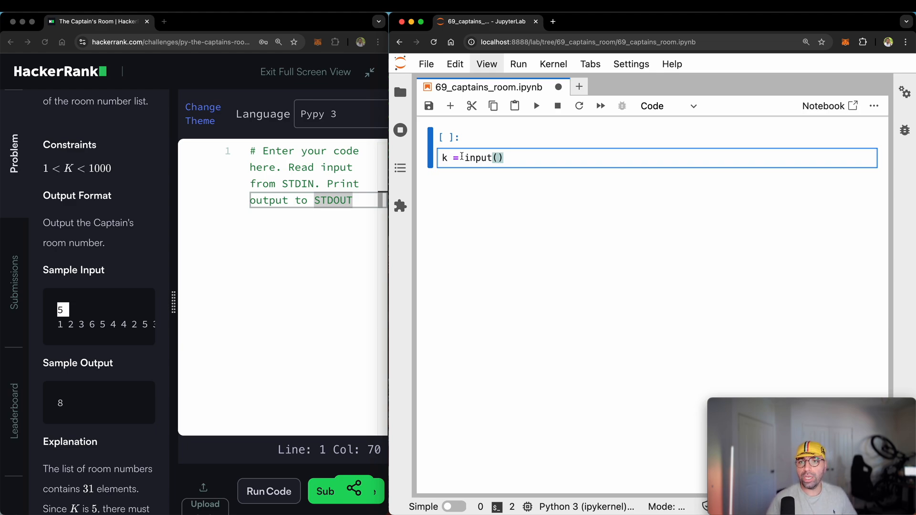
pyautogui.write('int(')
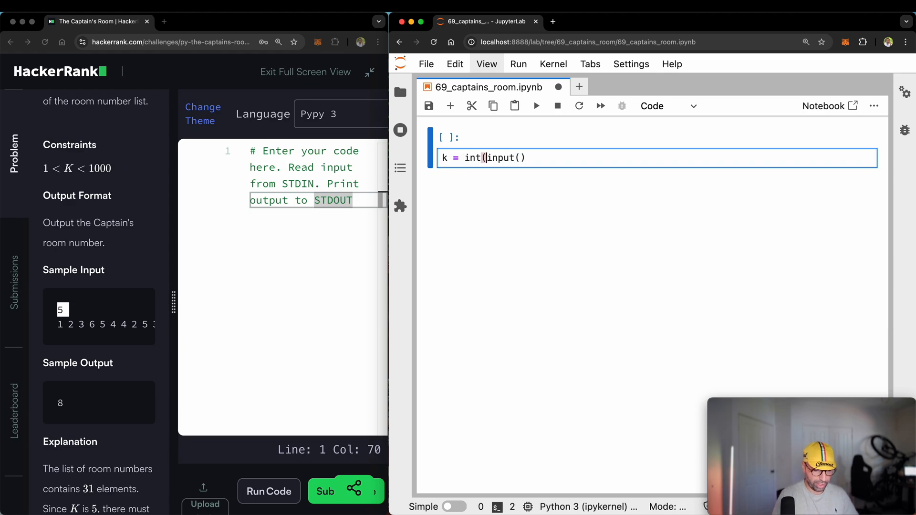
pyautogui.write(')')
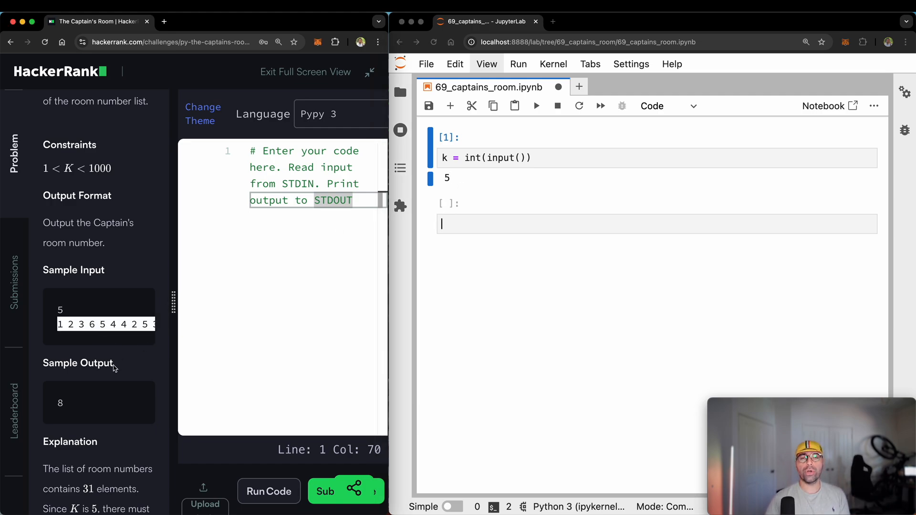
pyautogui.moveTo(276, 257)
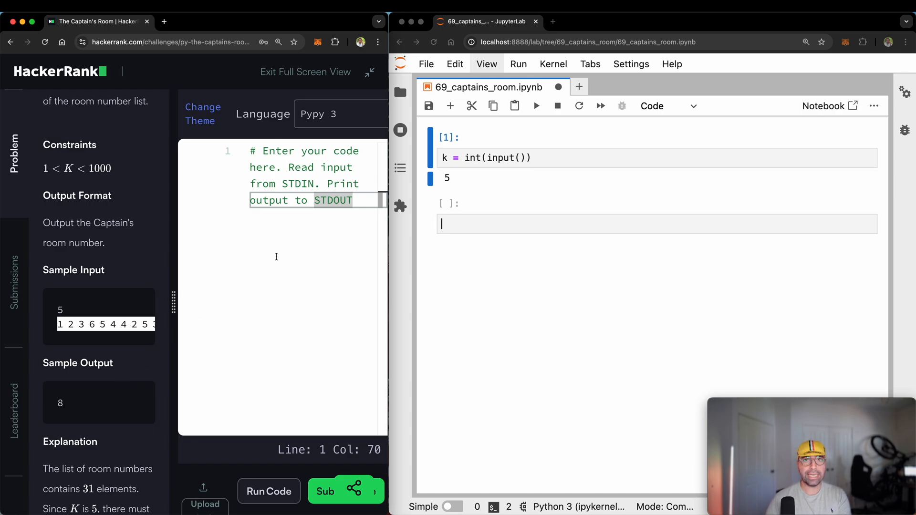
# Step: Write room_list = list(map(int, input().split())) and run it on the sample room numbers
pyautogui.write('room_')
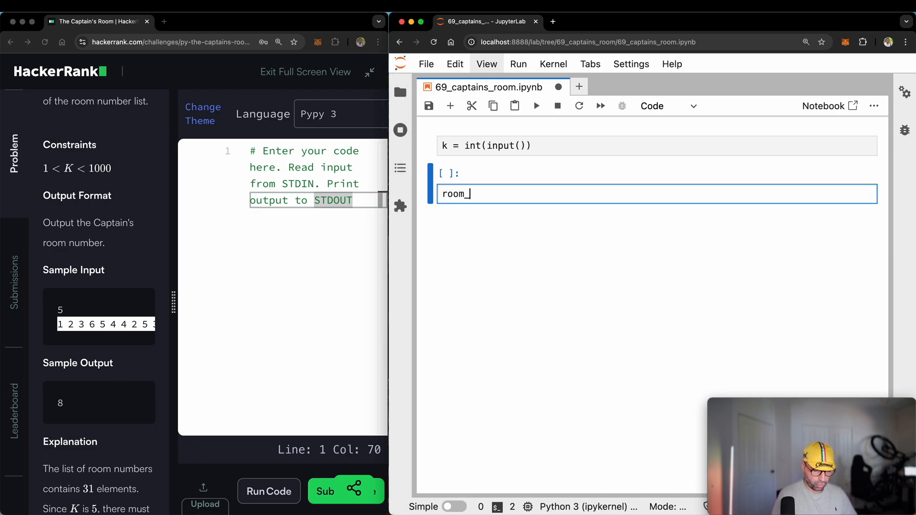
pyautogui.write('list =')
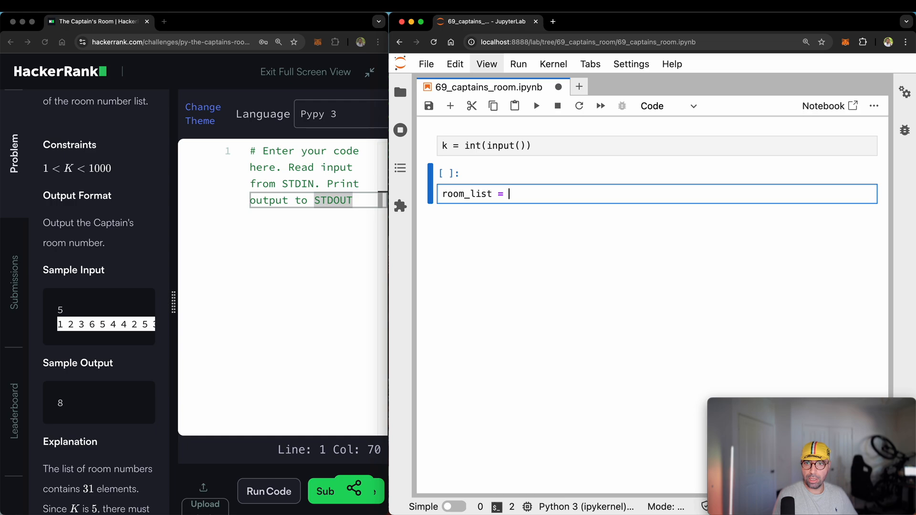
pyautogui.write('input()')
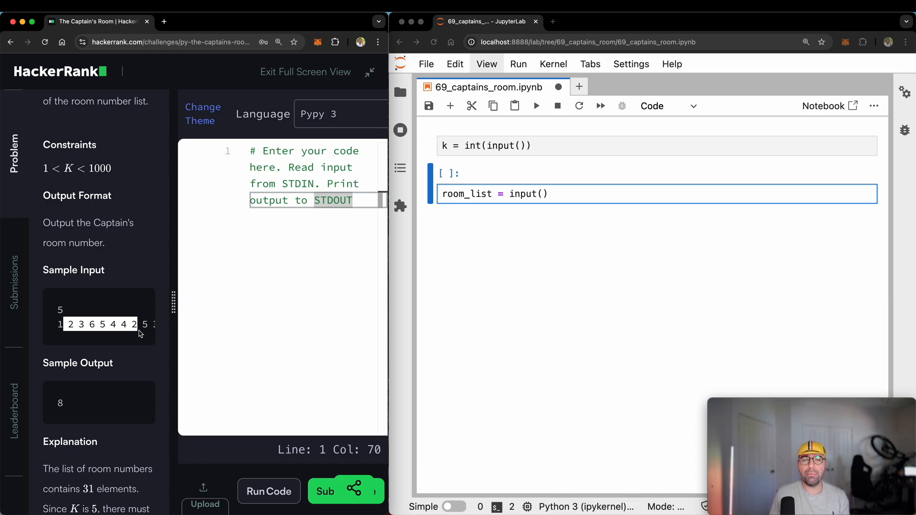
pyautogui.moveTo(188, 324)
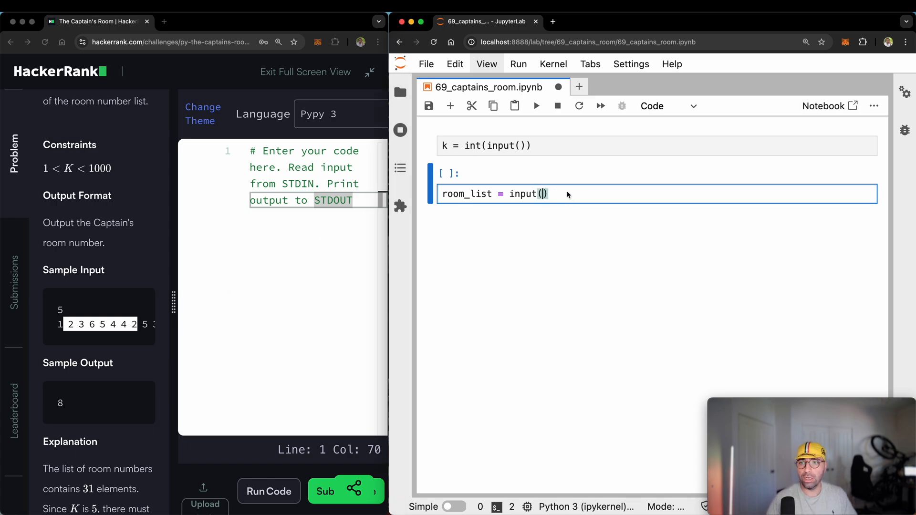
pyautogui.write('.split')
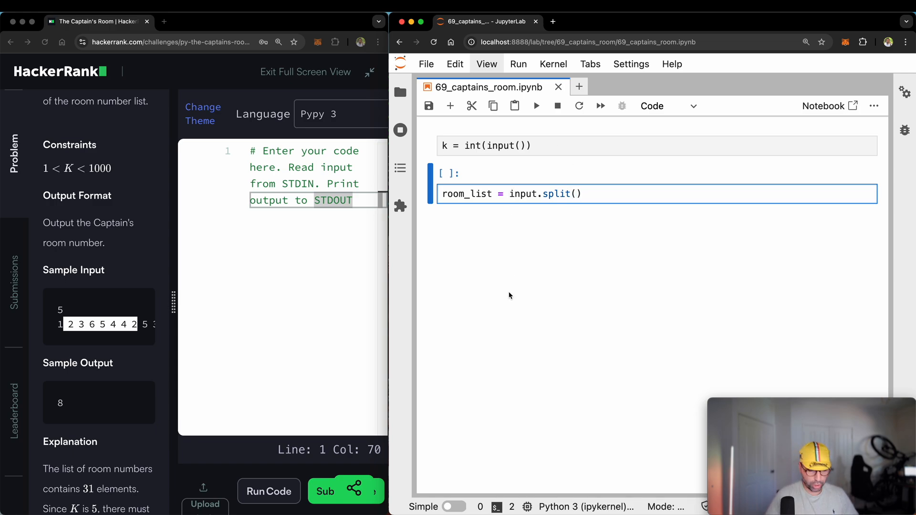
pyautogui.write('map(int,')
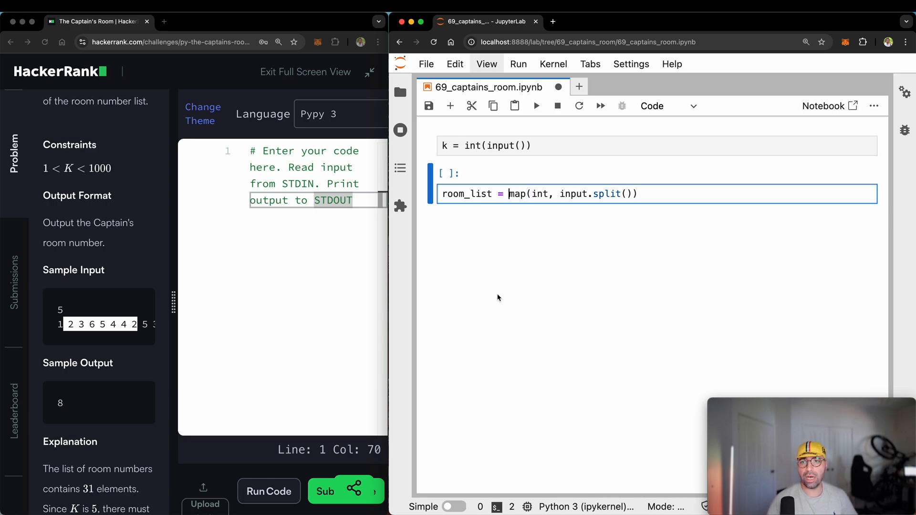
pyautogui.write('list(')
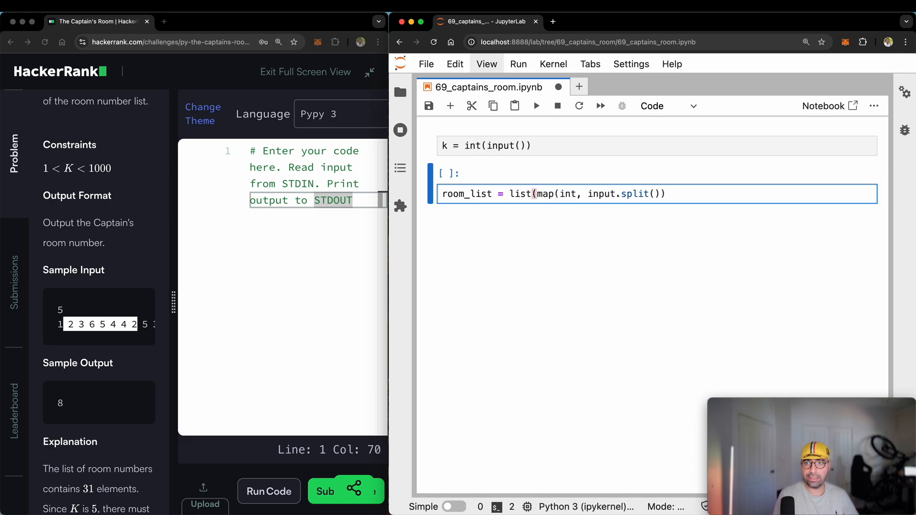
pyautogui.write(')')
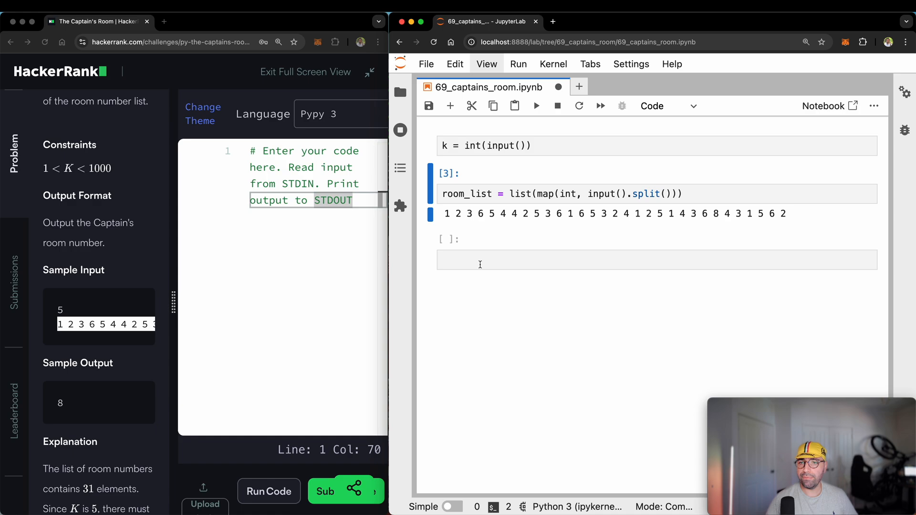
# Step: Add from collections import Counter at the top and run Counter(room_list) in the bottom cell
pyautogui.write('print(roo')
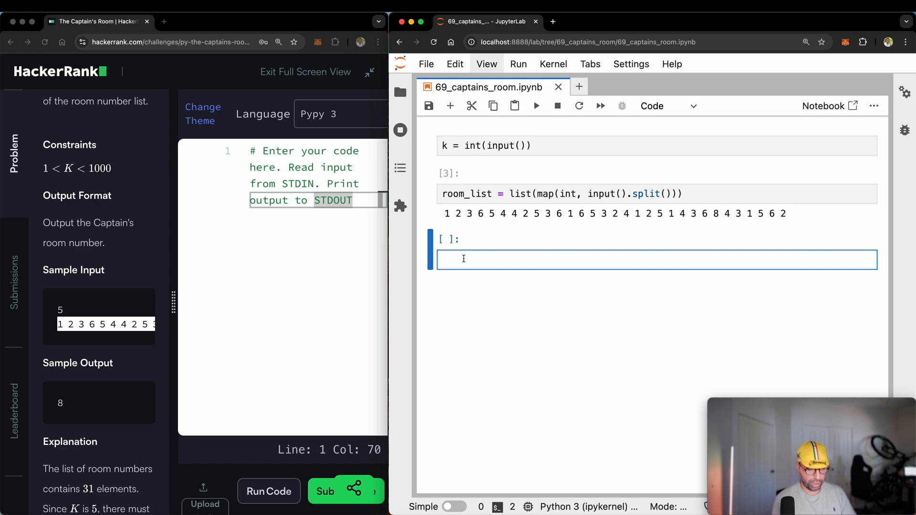
pyautogui.write('from collections import Counter')
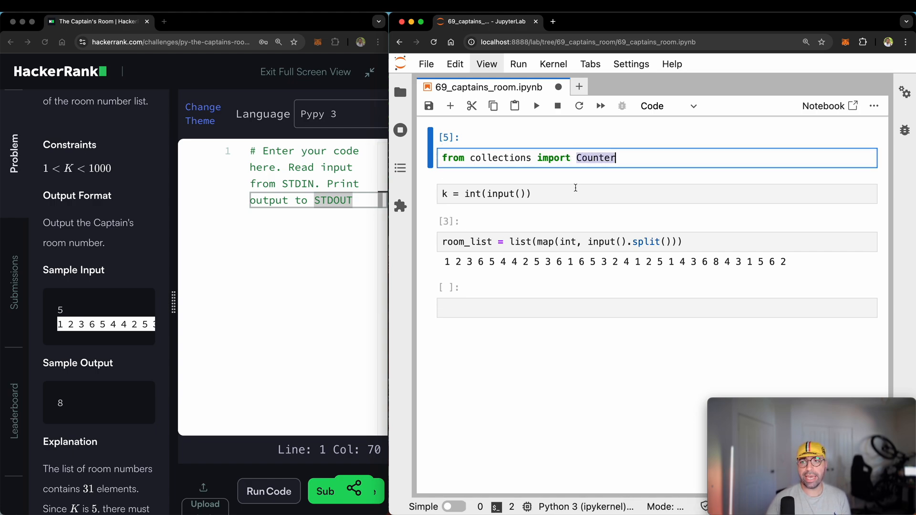
pyautogui.click(466, 241)
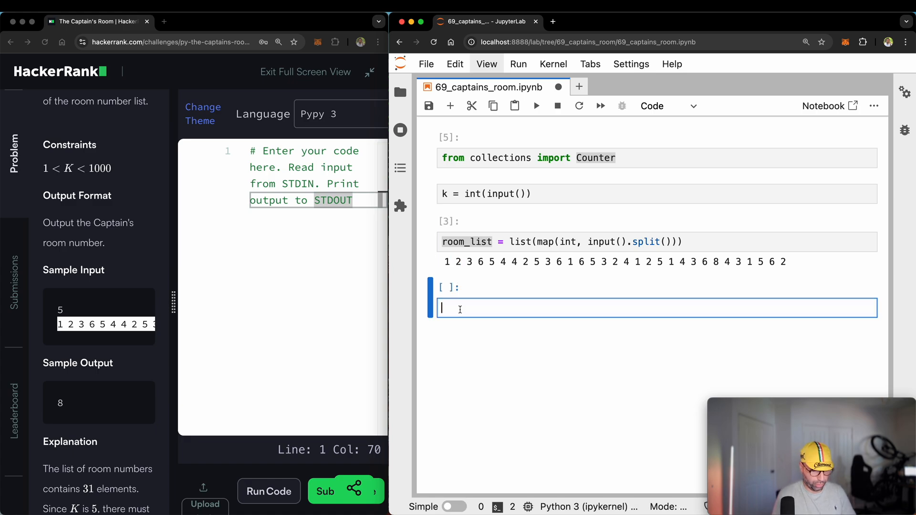
pyautogui.write('Counter()')
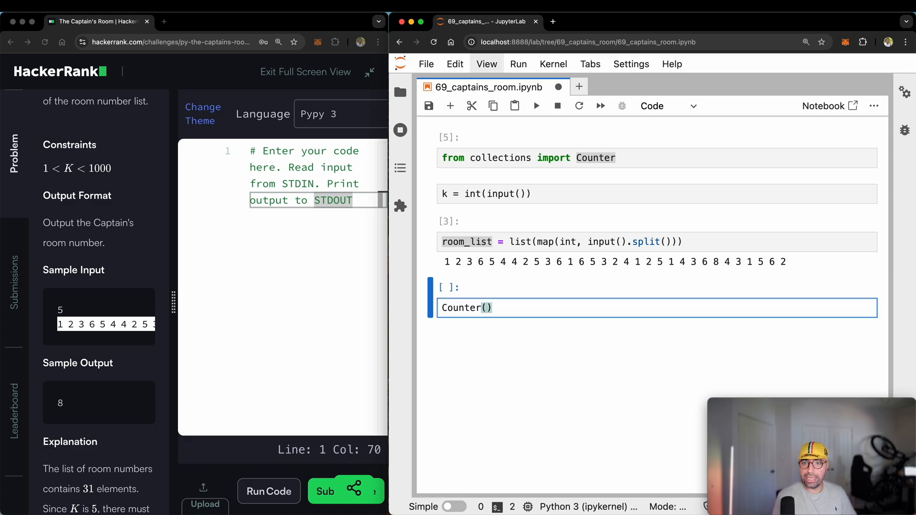
pyautogui.write('room_list')
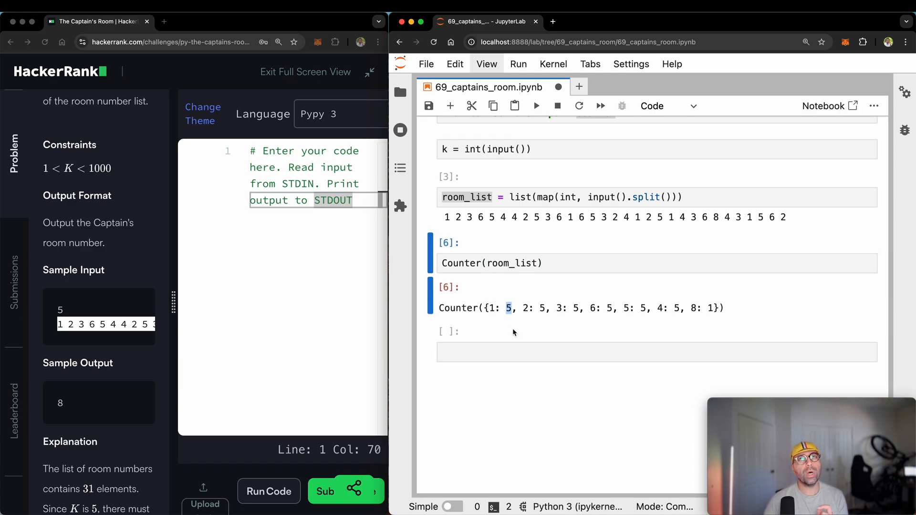
pyautogui.moveTo(452, 322)
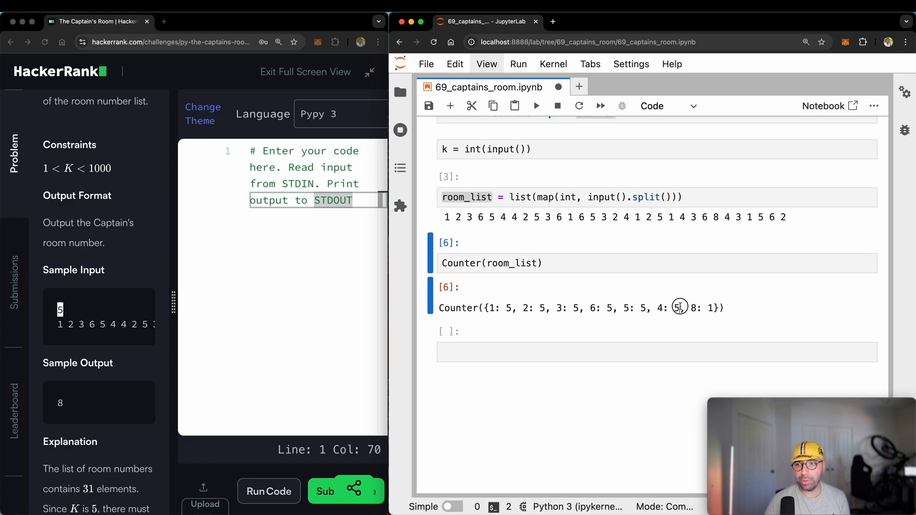
# Step: Highlight the 8: 1 entry showing room 8 appears only once
pyautogui.moveTo(489, 307); pyautogui.dragTo(679, 307)
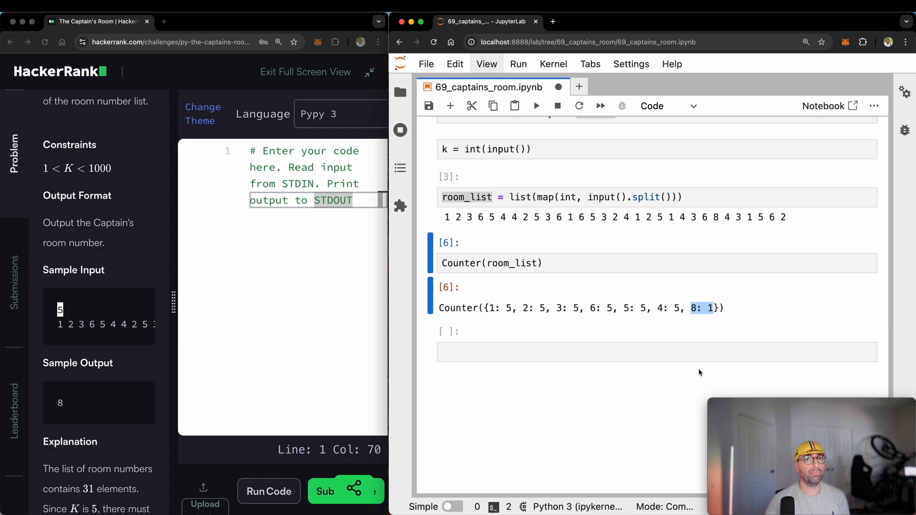
pyautogui.moveTo(679, 327)
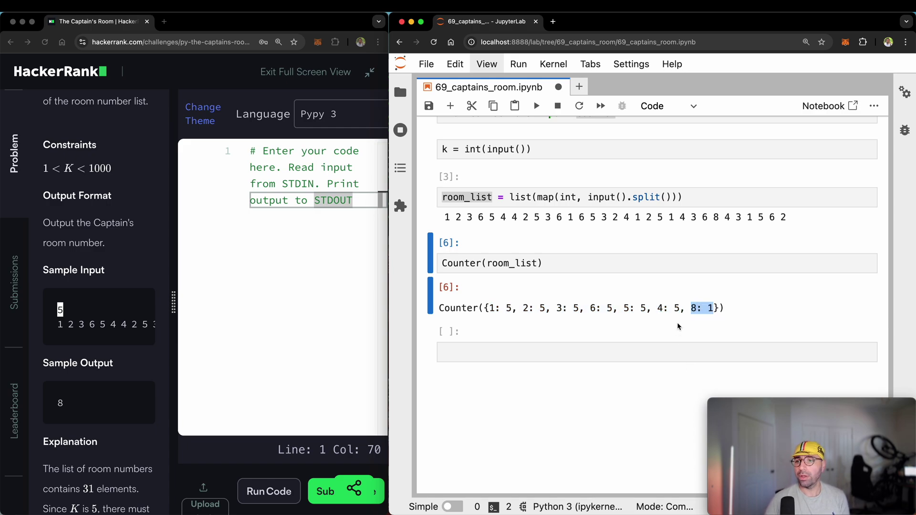
pyautogui.click(494, 263)
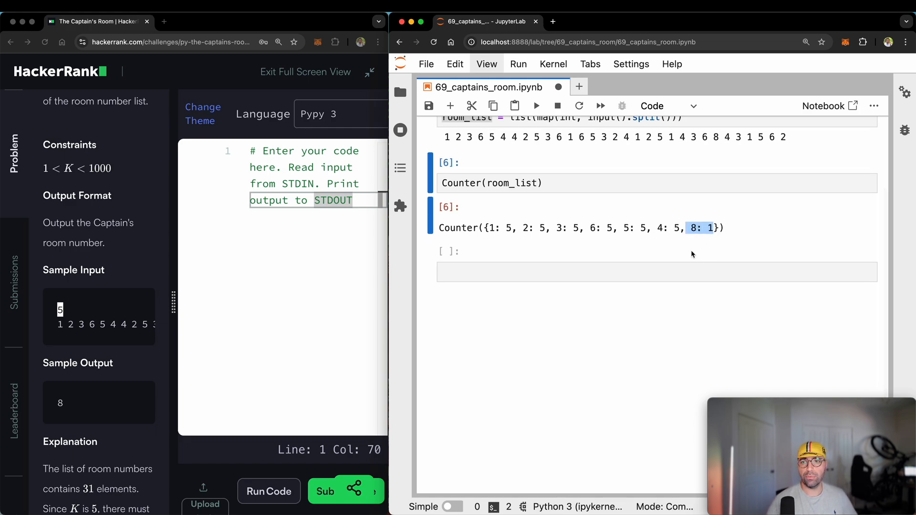
# Step: Store the Counter as room_counts and display room_counts.items() pairs, including (8, 1)
pyautogui.click(509, 183)
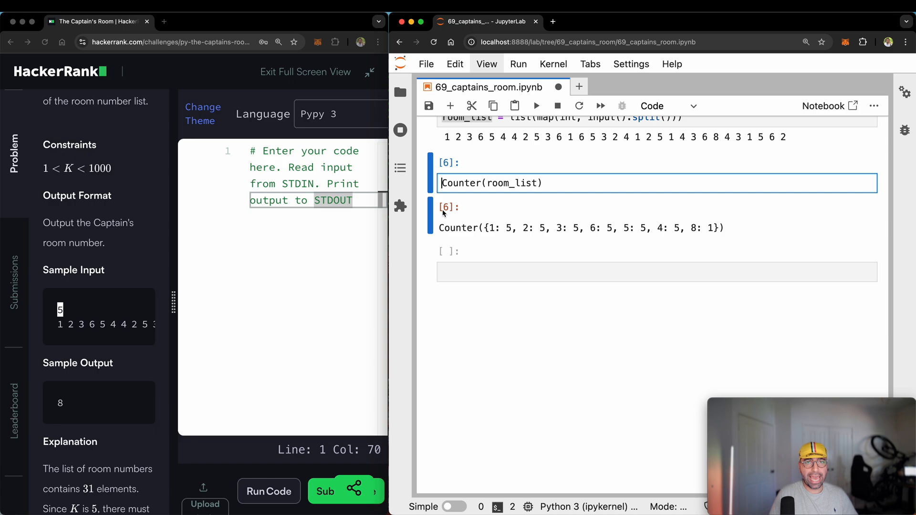
pyautogui.write('room_counts =')
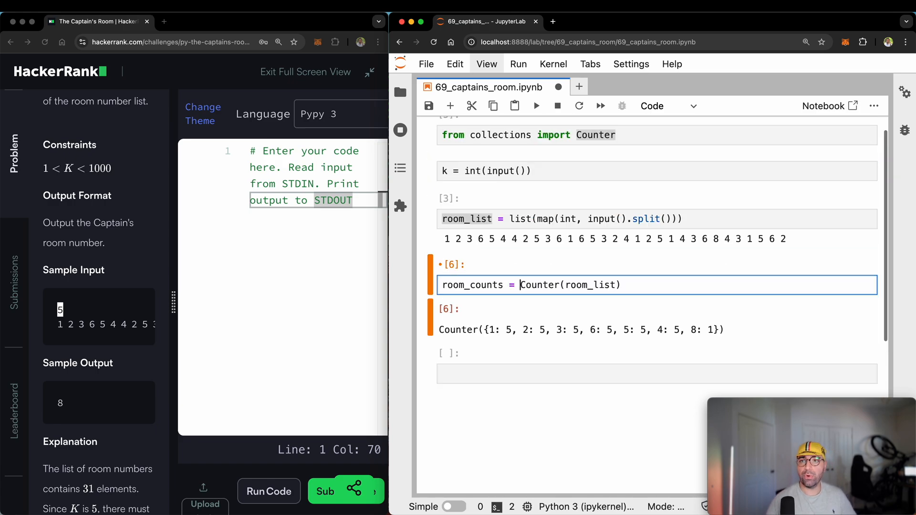
pyautogui.scroll(-3)
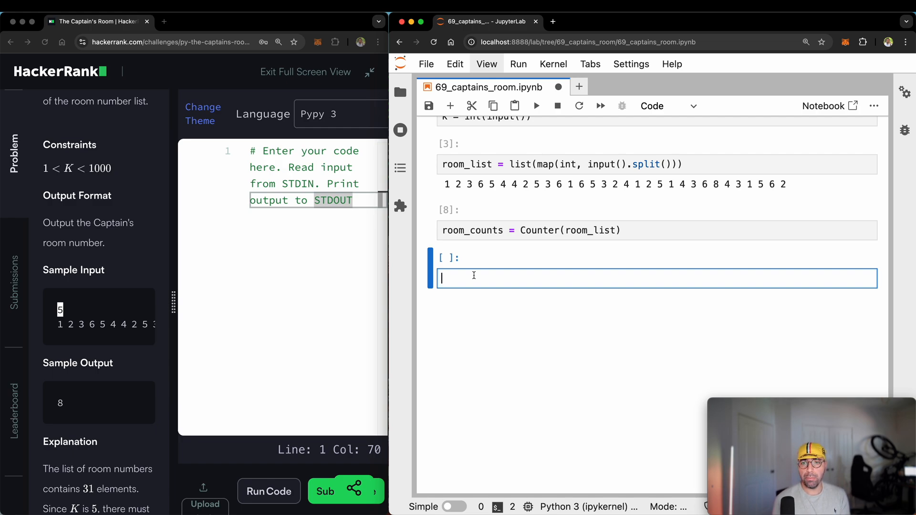
pyautogui.write('room')
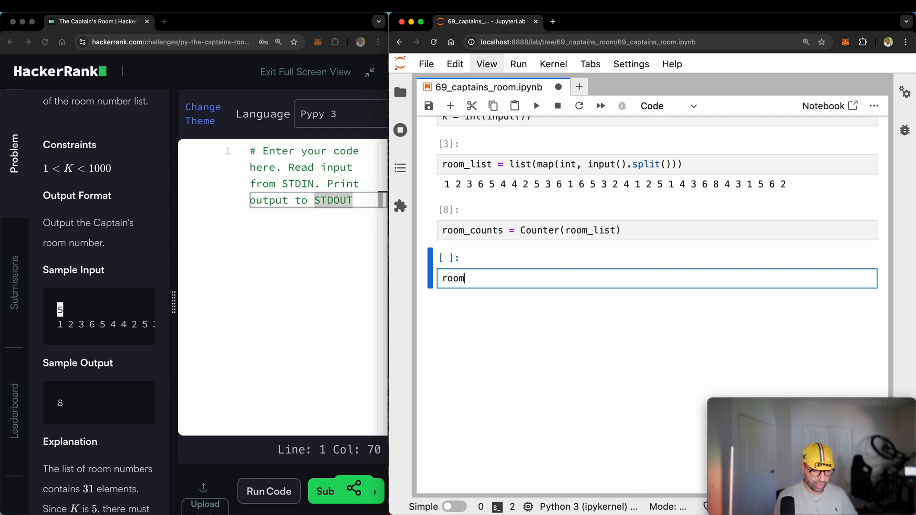
pyautogui.write('_counts.items(')
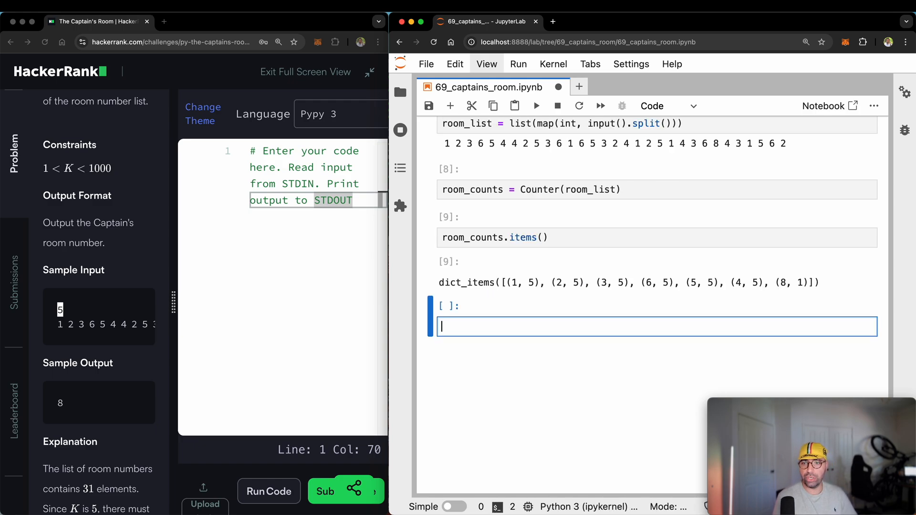
# Step: Rewrite the cell as a for loop over room_counts.items() printing room_number and room_count
pyautogui.doubleClick(522, 237)
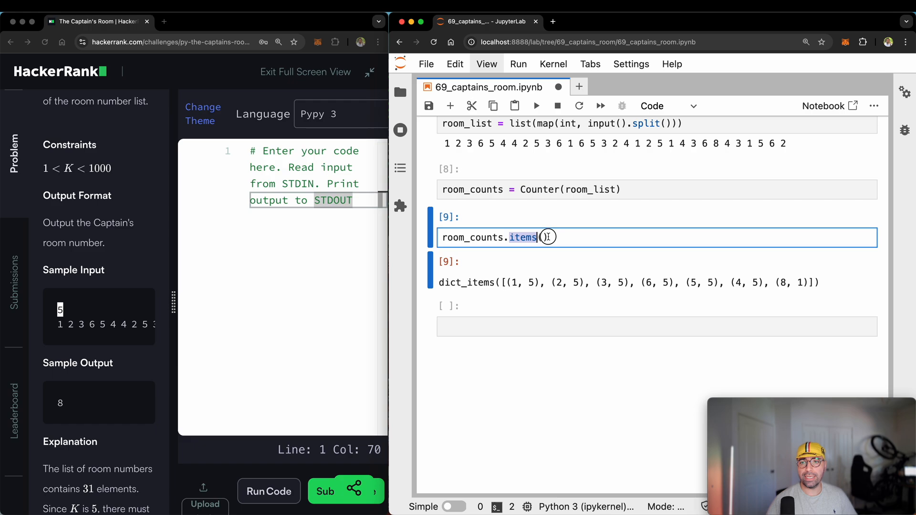
pyautogui.write('()')
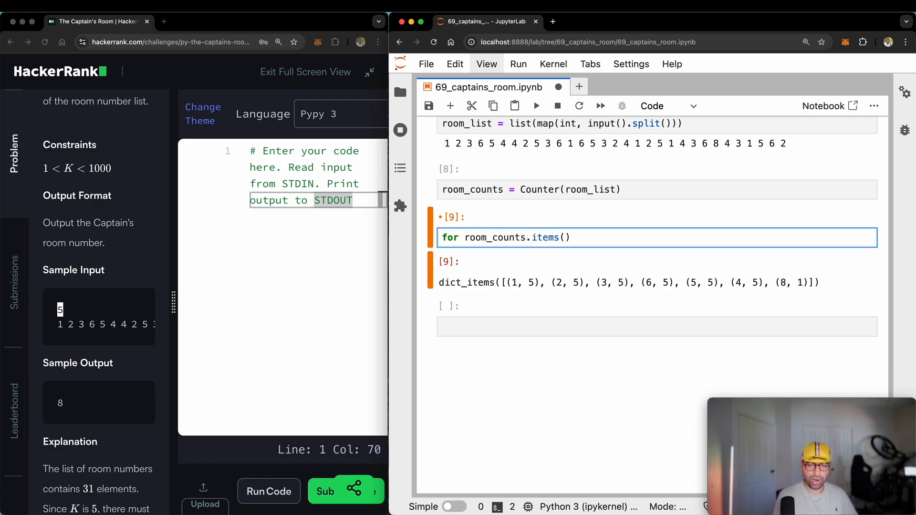
pyautogui.write('r')
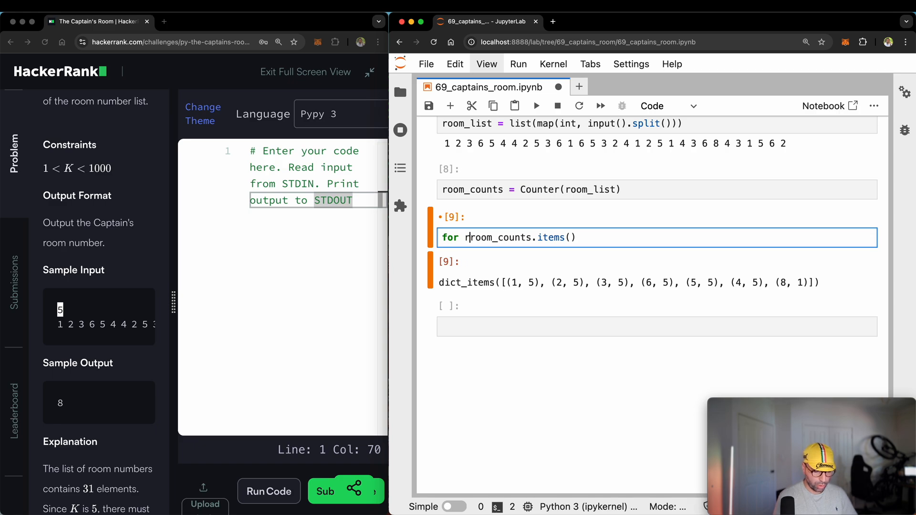
pyautogui.write('oom_number,')
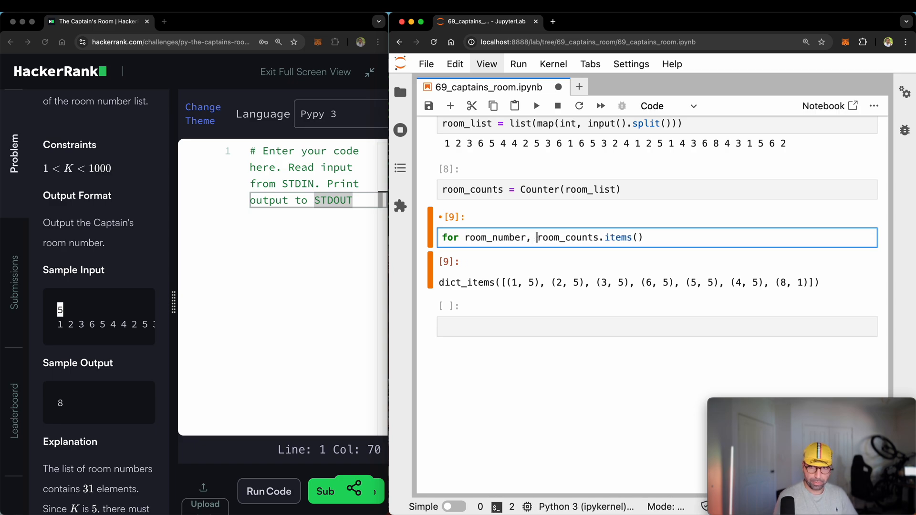
pyautogui.write('room_count')
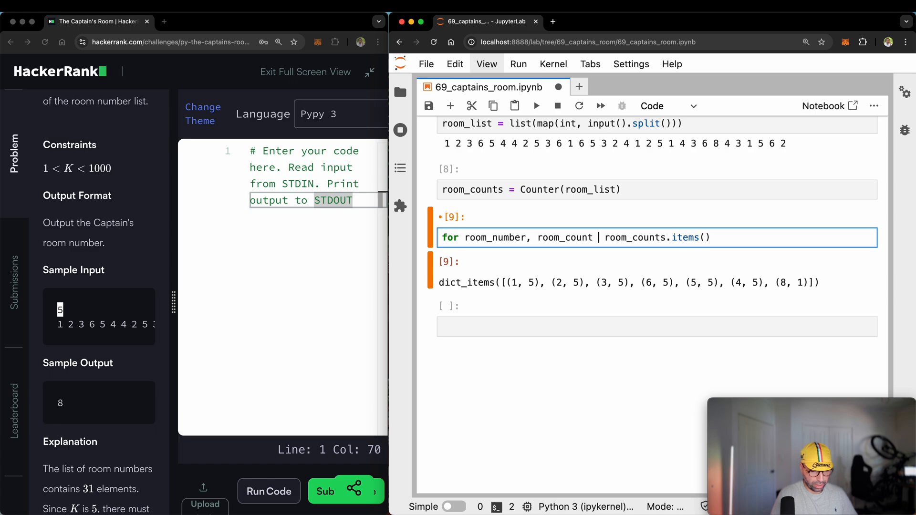
pyautogui.write('in')
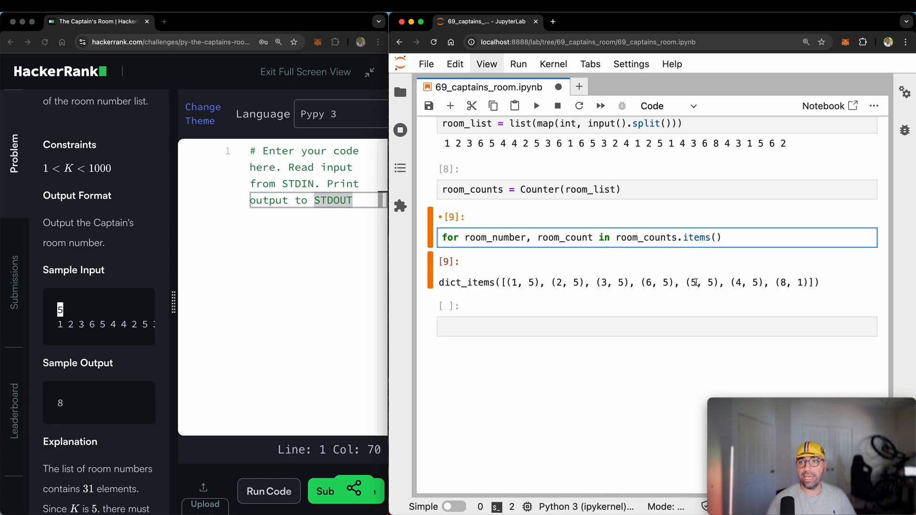
pyautogui.write(':')
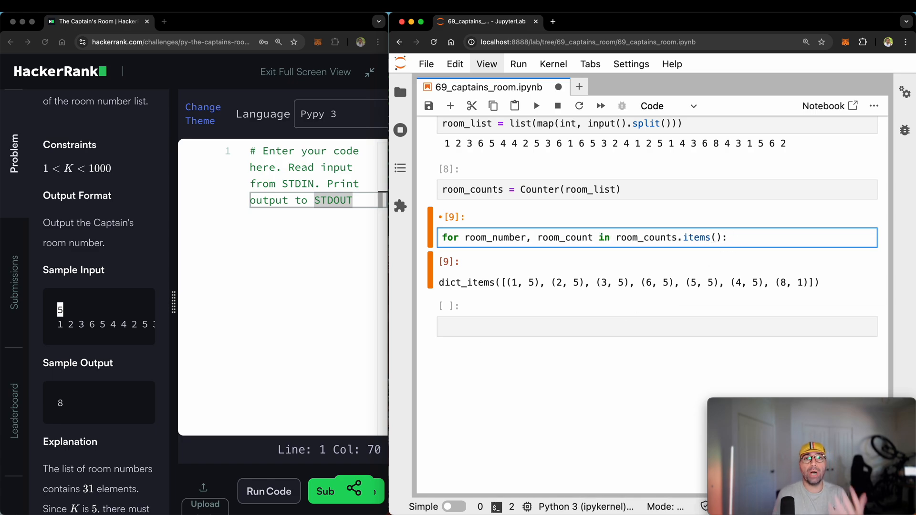
pyautogui.write('proi')
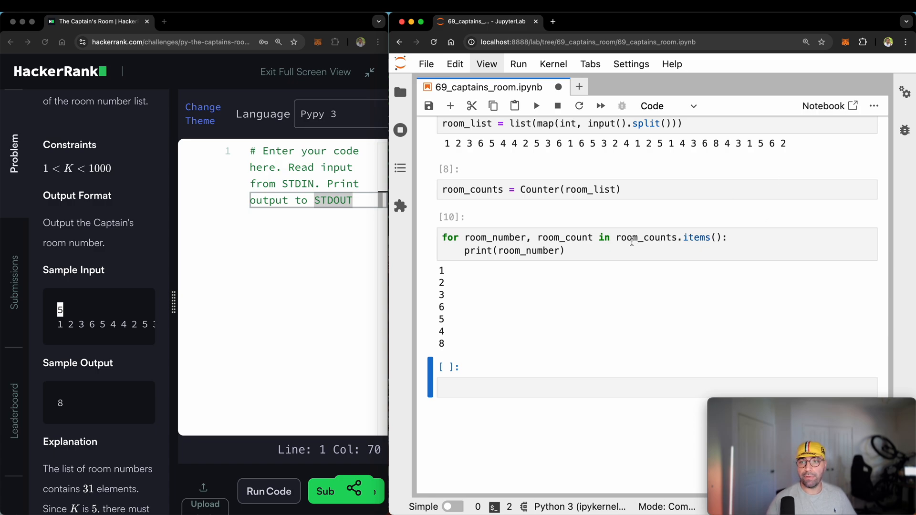
pyautogui.click(561, 250)
pyautogui.write(', room_count')
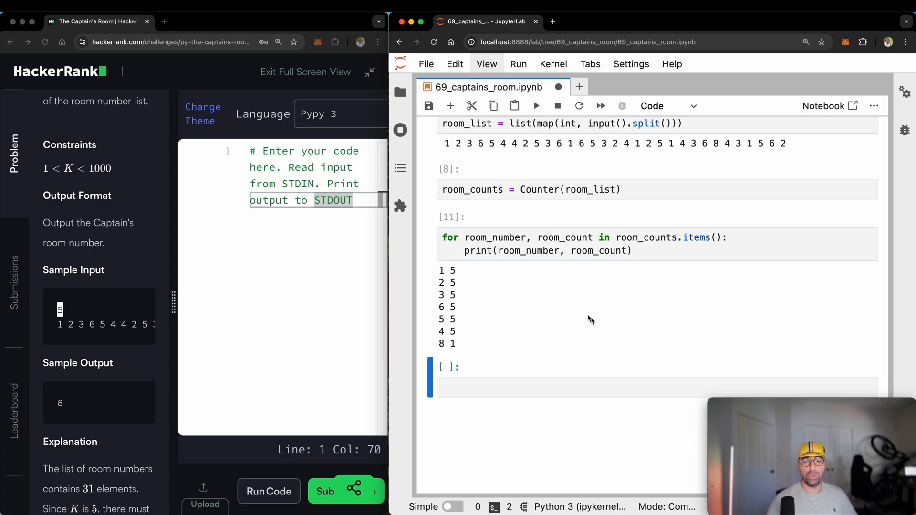
pyautogui.moveTo(587, 316)
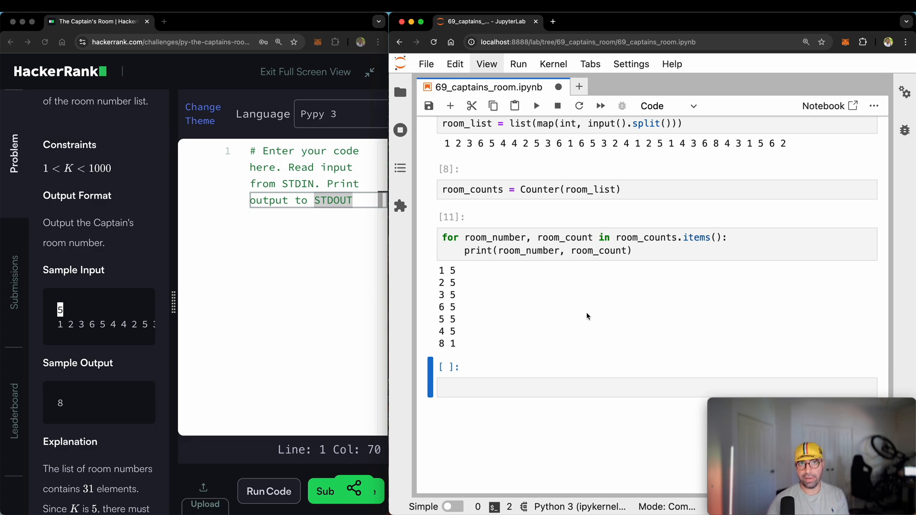
pyautogui.moveTo(585, 314)
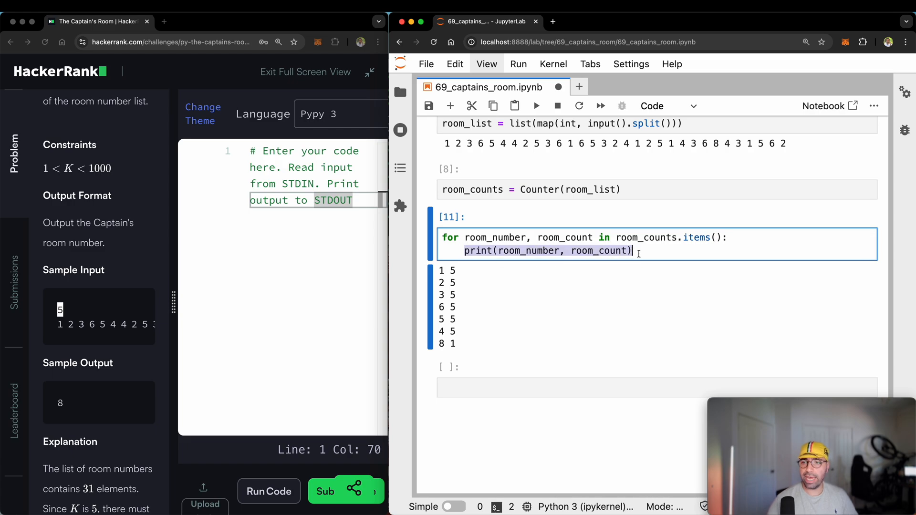
# Step: Add if room_count == 1: print(room_number) inside the loop, outputting 8
pyautogui.write('if room_')
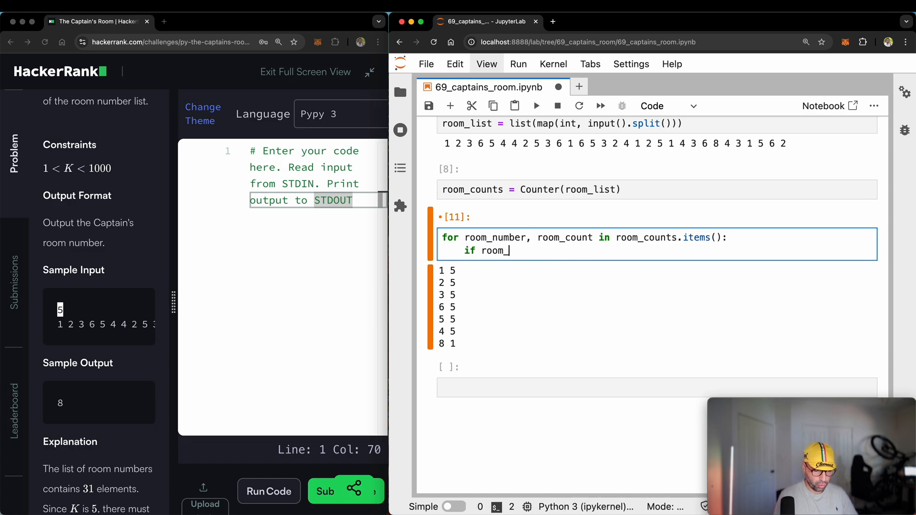
pyautogui.write('count == 1:')
pyautogui.write('print(')
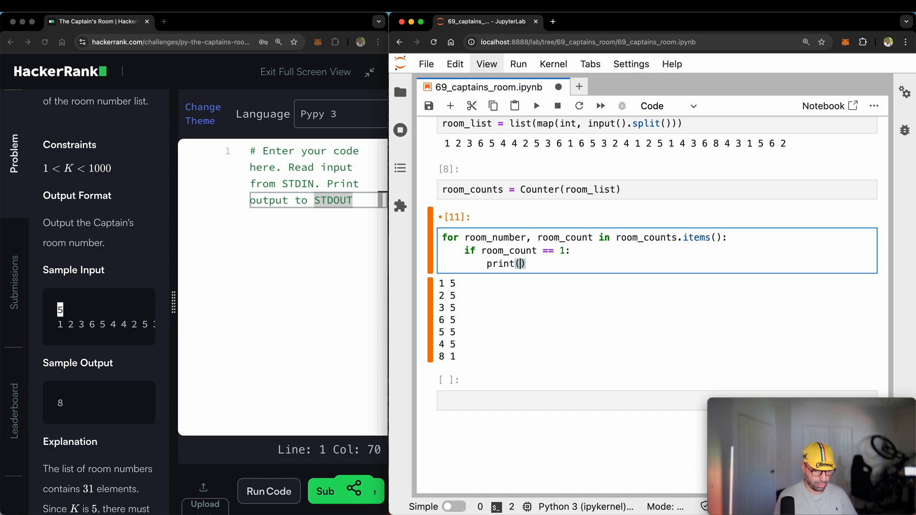
pyautogui.write('room_number')
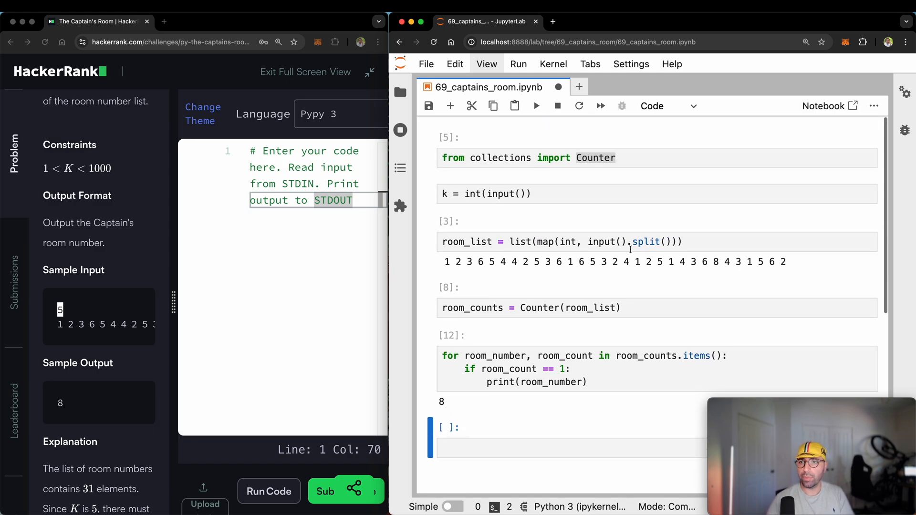
# Step: Paste the import, input and loop code into the HackerRank editor and submit it
pyautogui.click(528, 158)
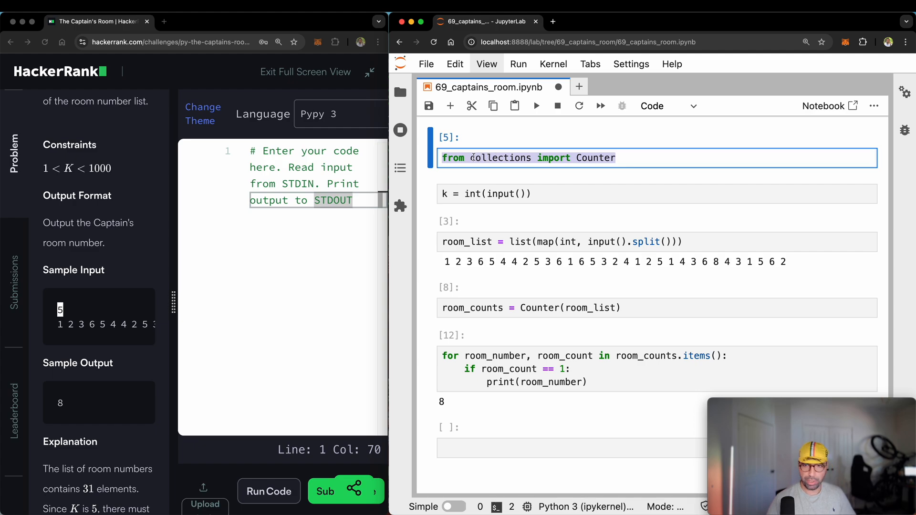
pyautogui.press('Enter')
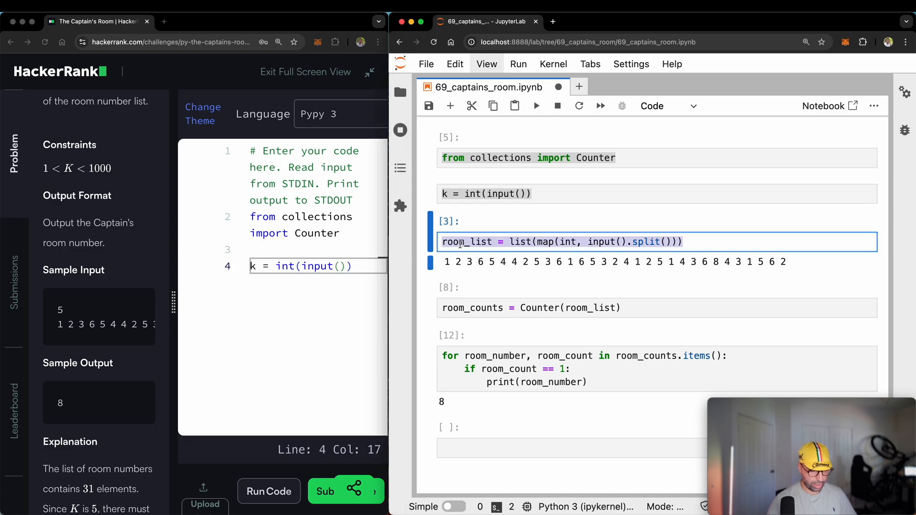
pyautogui.write('room_list = list(map(int, input().split()))')
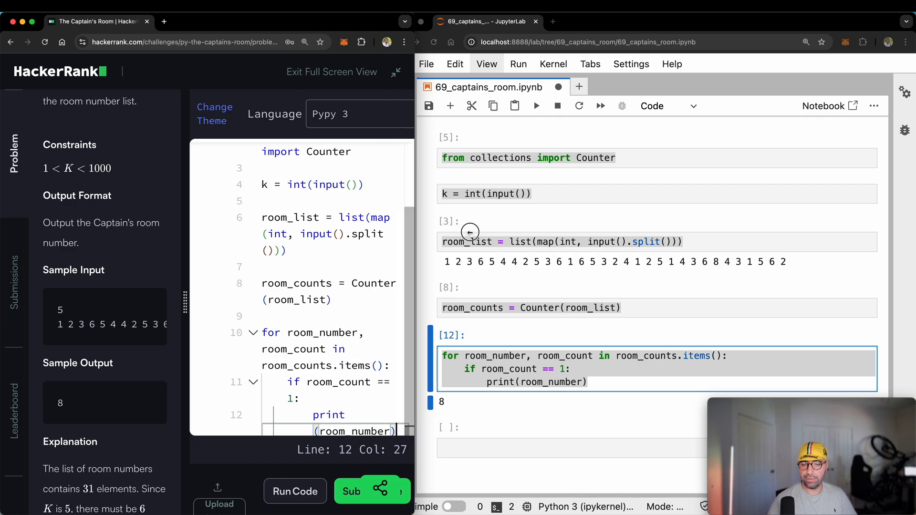
pyautogui.click(351, 492)
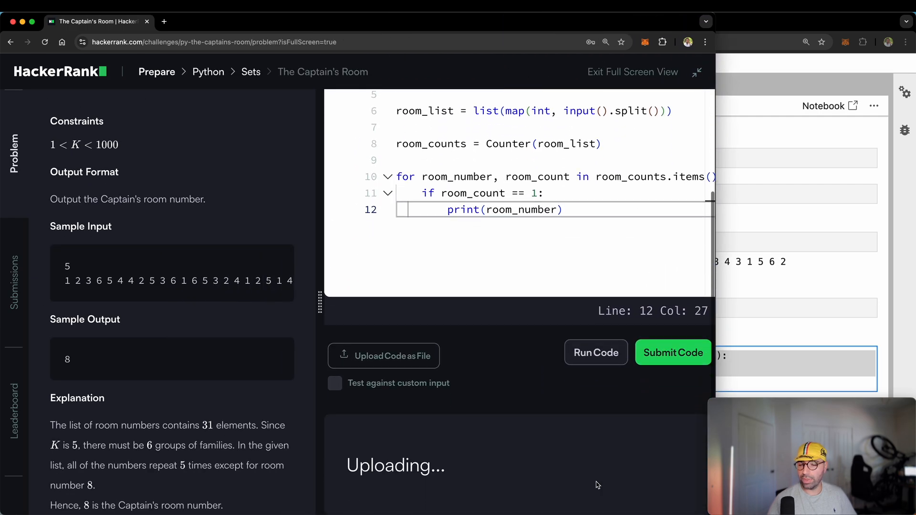
# Step: Review the Success test cases and the Congratulations banner for the solved challenge
pyautogui.click(596, 352)
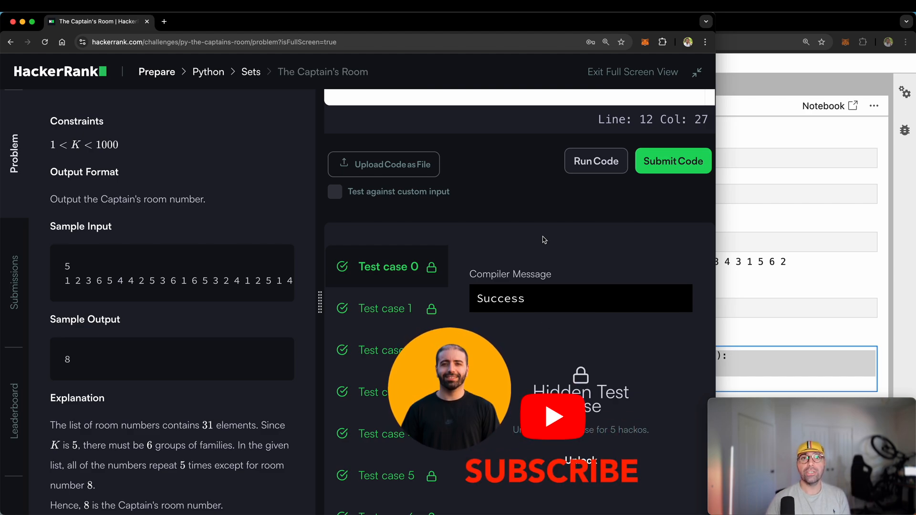
pyautogui.click(673, 160)
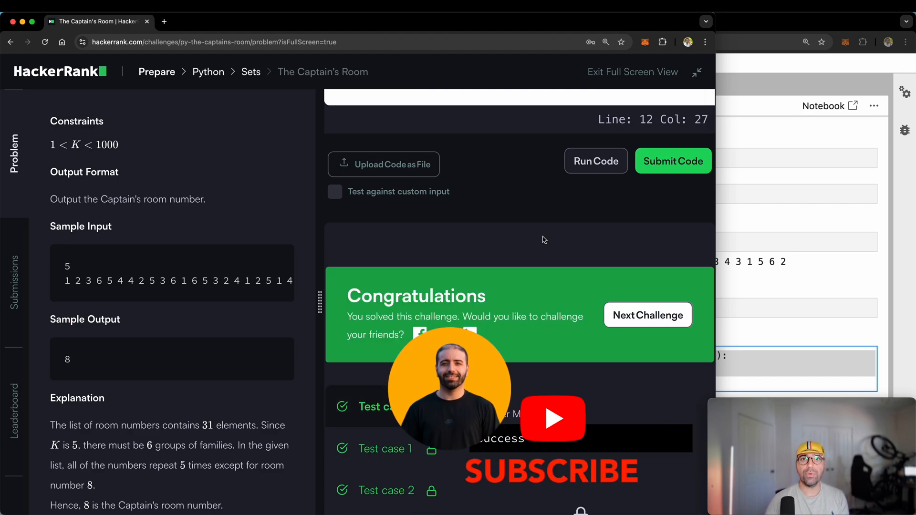